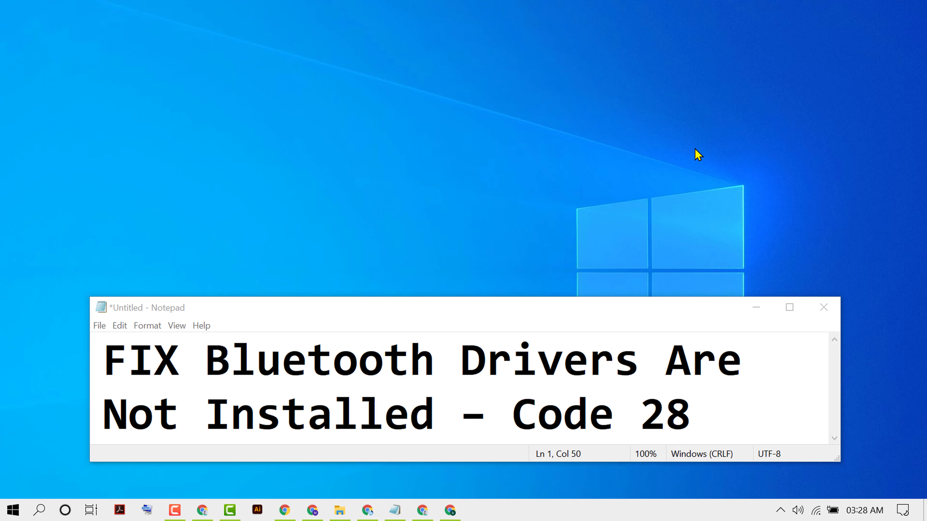
pyautogui.moveTo(695, 155)
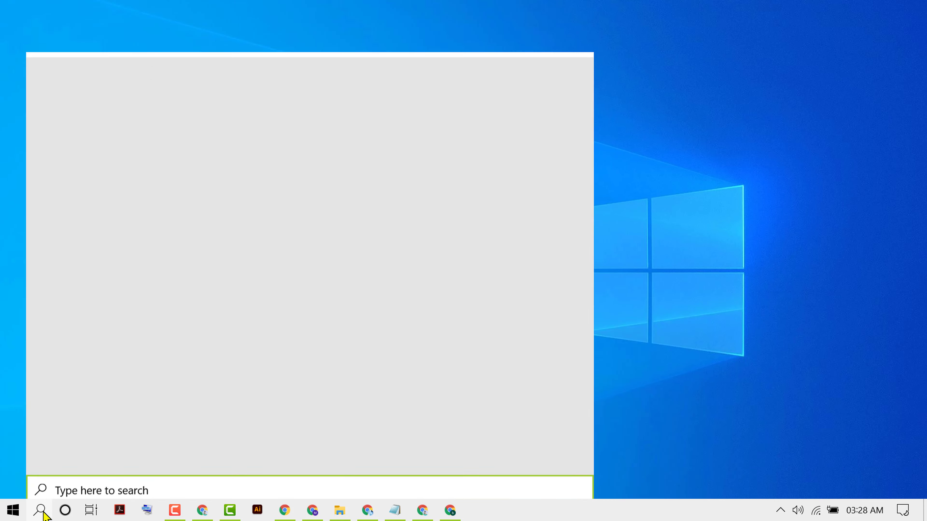
# Search Windows for Device Manager from the taskbar search box.
pyautogui.click(40, 510)
pyautogui.write('de')
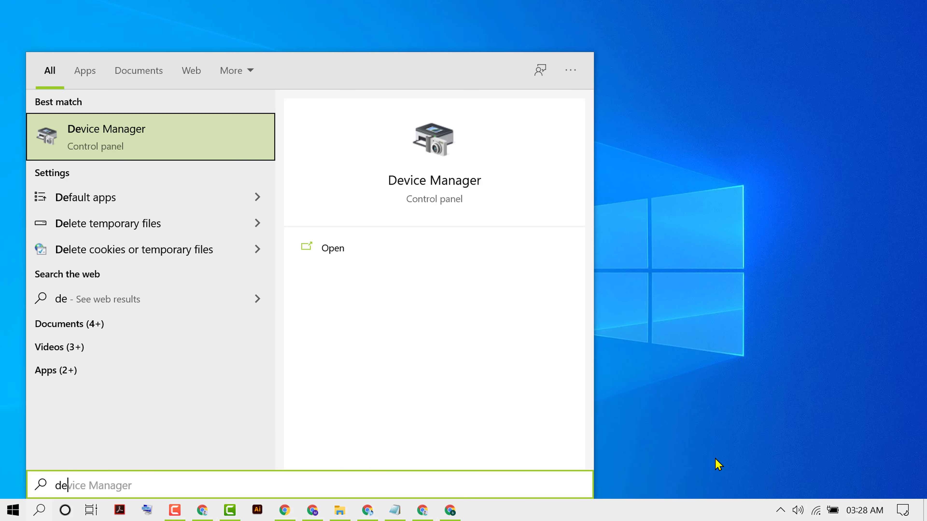
pyautogui.moveTo(640, 445)
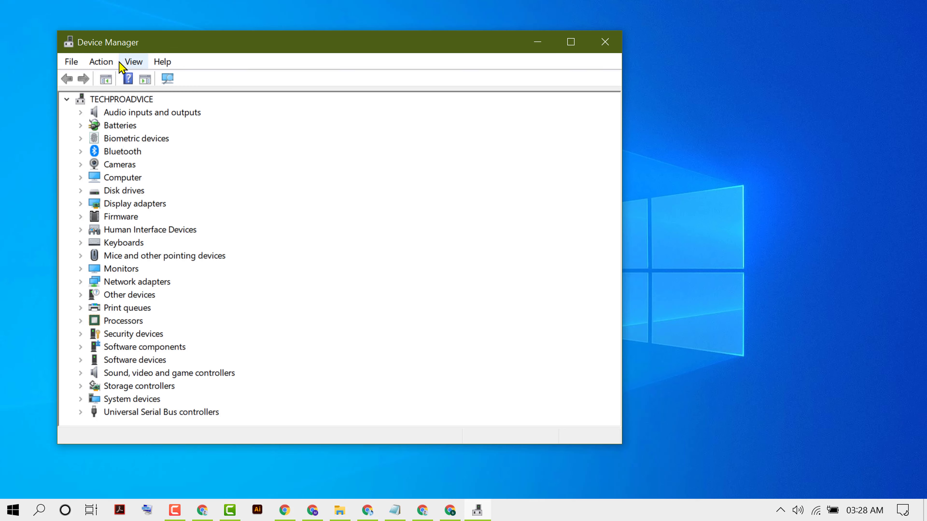
# Enable Show hidden devices from the View menu so extra categories appear.
pyautogui.click(133, 61)
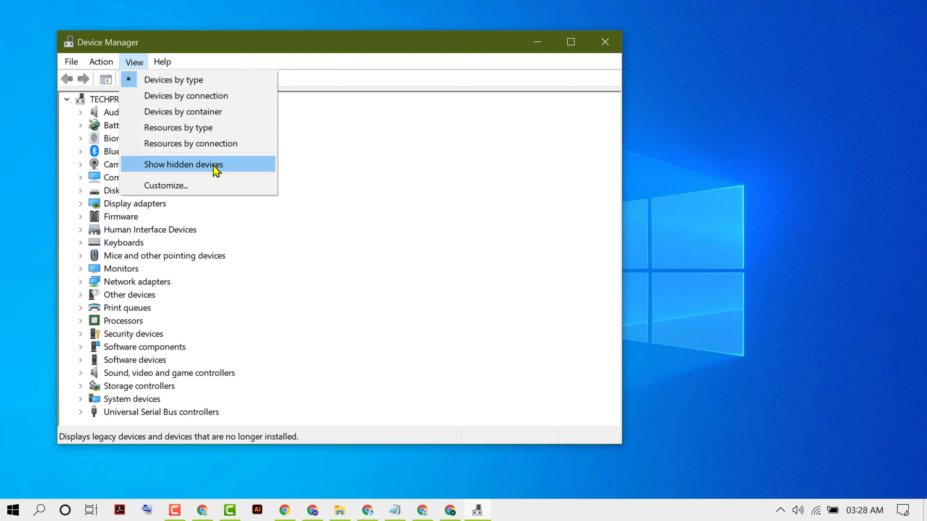
pyautogui.click(184, 164)
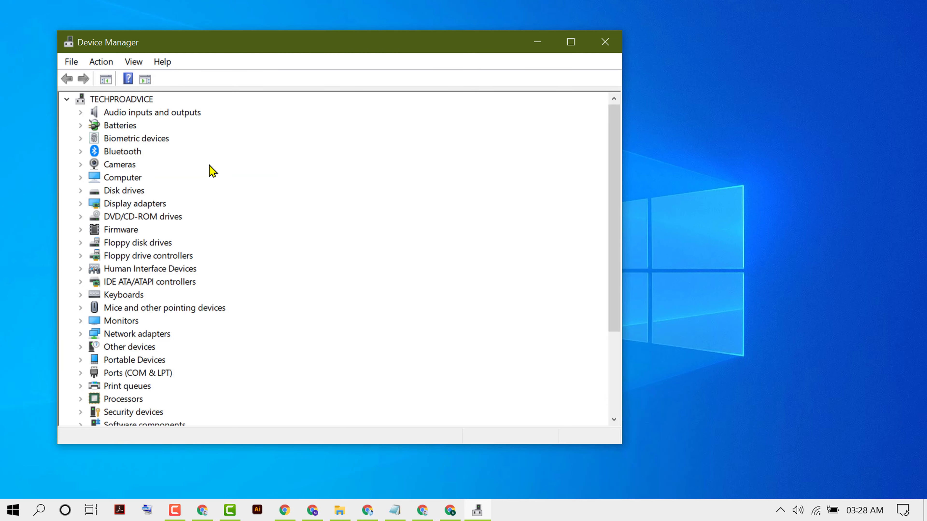
pyautogui.moveTo(250, 198)
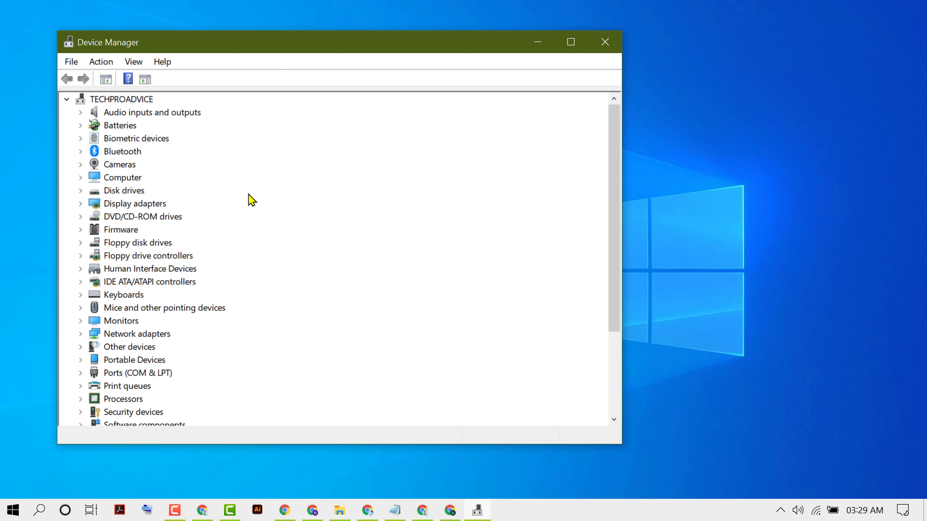
pyautogui.click(81, 294)
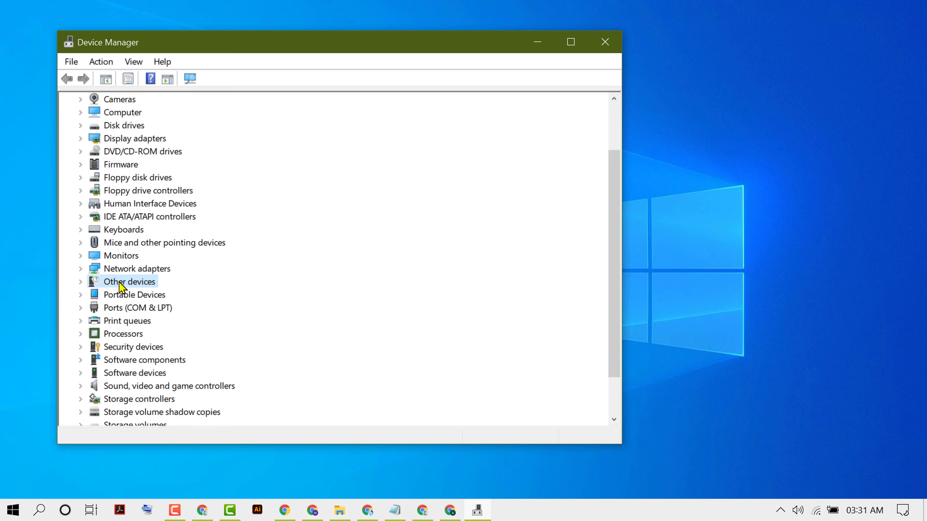
# Expand Other devices and bring up the context menu of the first Bluetooth Peripheral Device.
pyautogui.click(81, 281)
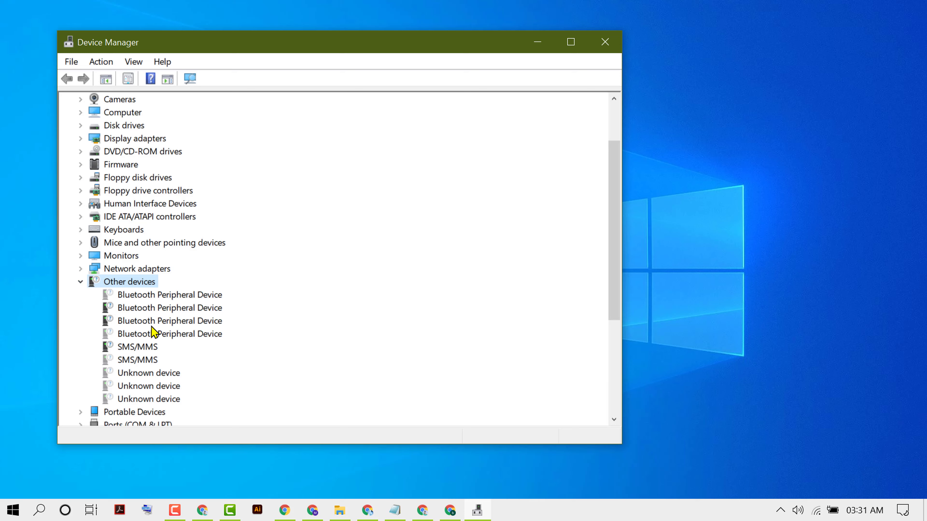
pyautogui.moveTo(204, 310)
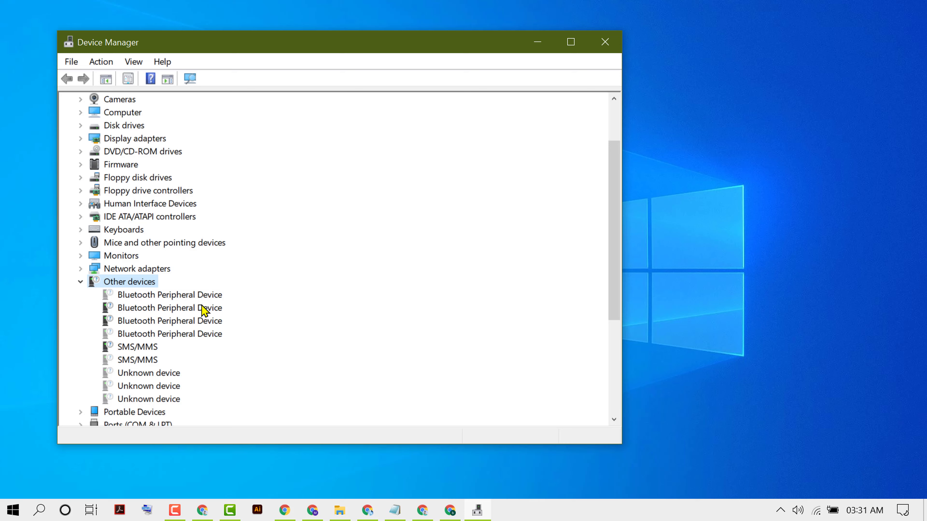
pyautogui.moveTo(157, 301)
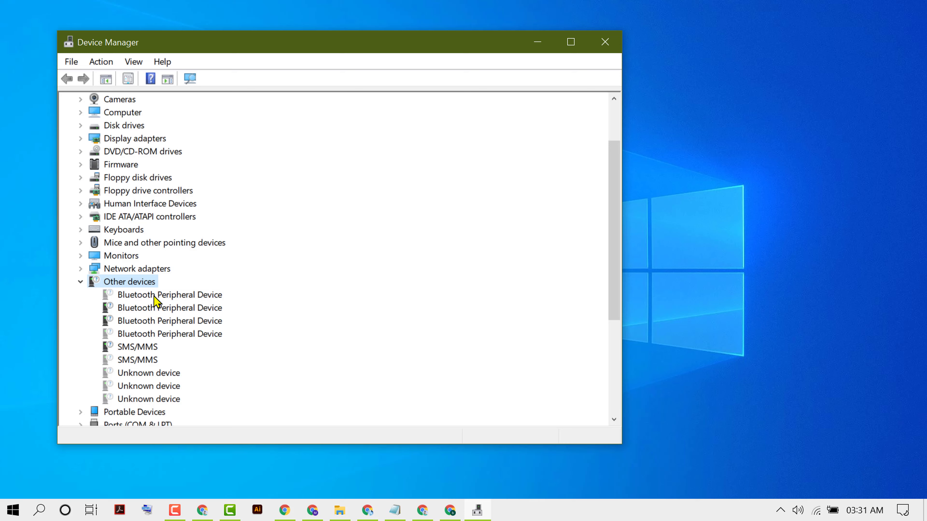
pyautogui.rightClick(170, 295)
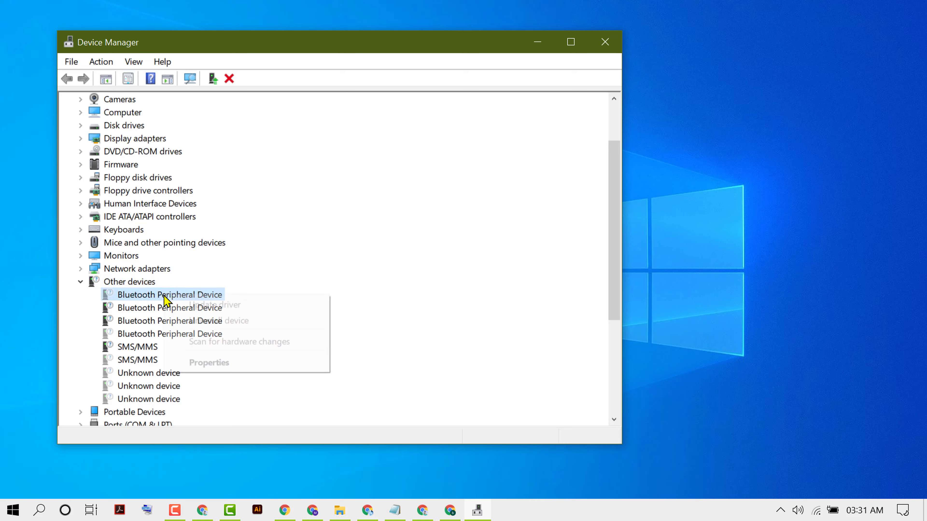
pyautogui.moveTo(214, 305)
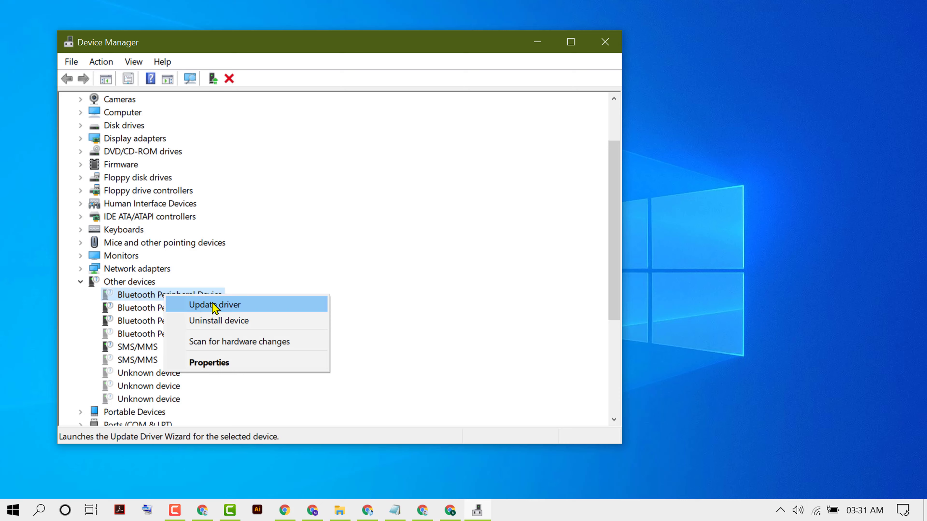
pyautogui.moveTo(147, 298)
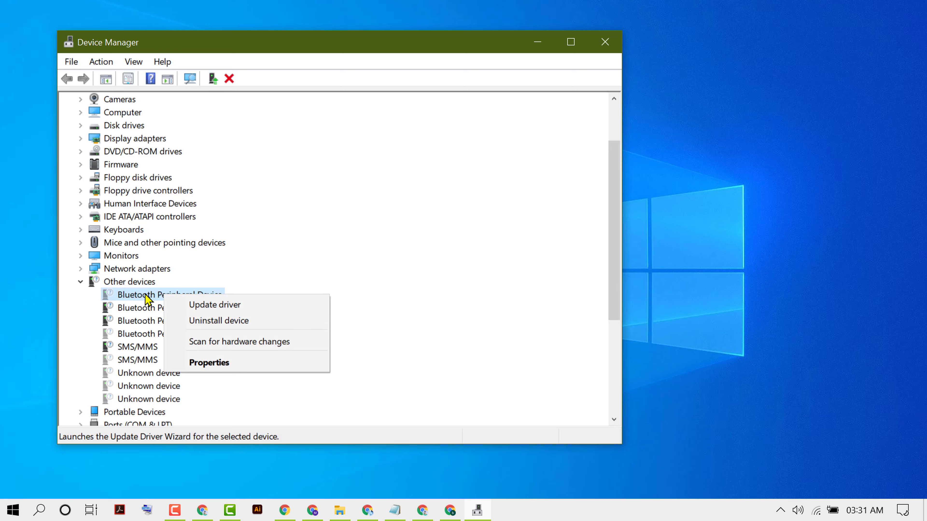
pyautogui.moveTo(236, 321)
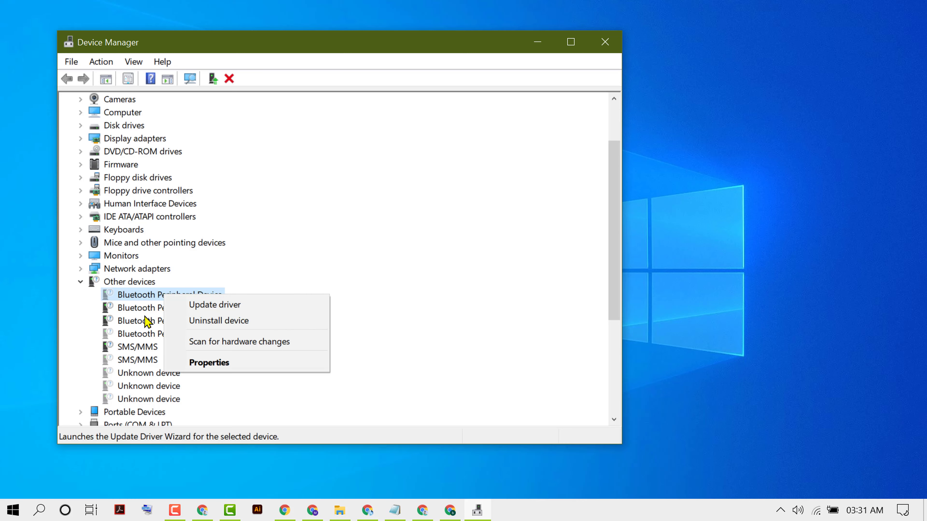
# Start Update Driver, choose to browse and pick from local drivers, and scroll the type list to Ports (COM & LPT).
pyautogui.click(214, 305)
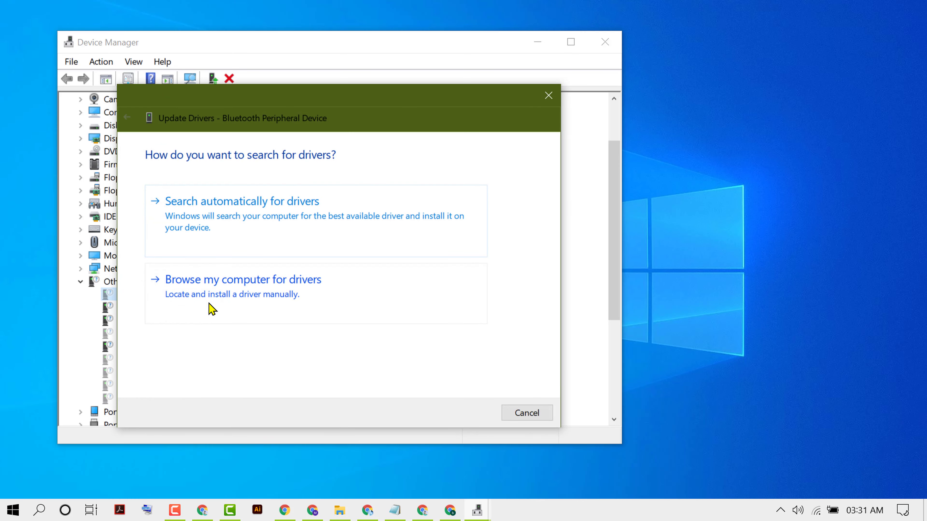
pyautogui.moveTo(224, 295)
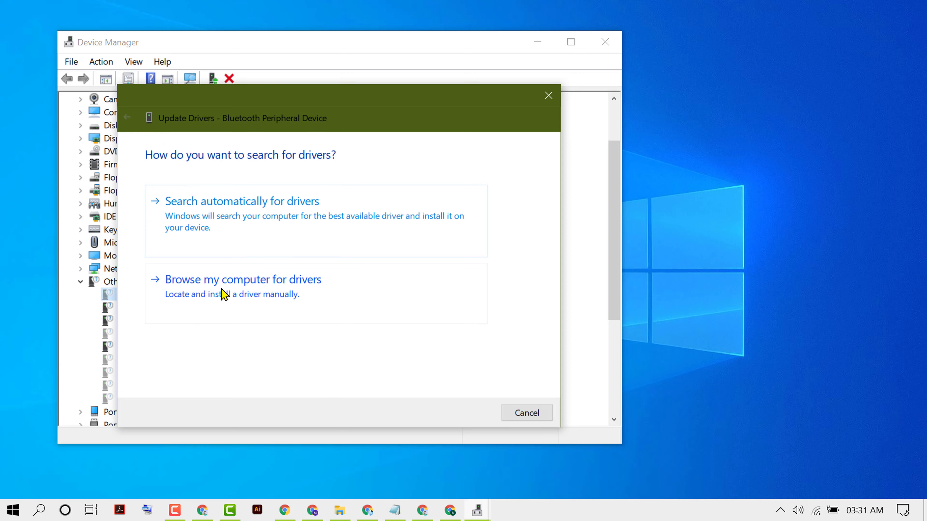
pyautogui.click(242, 279)
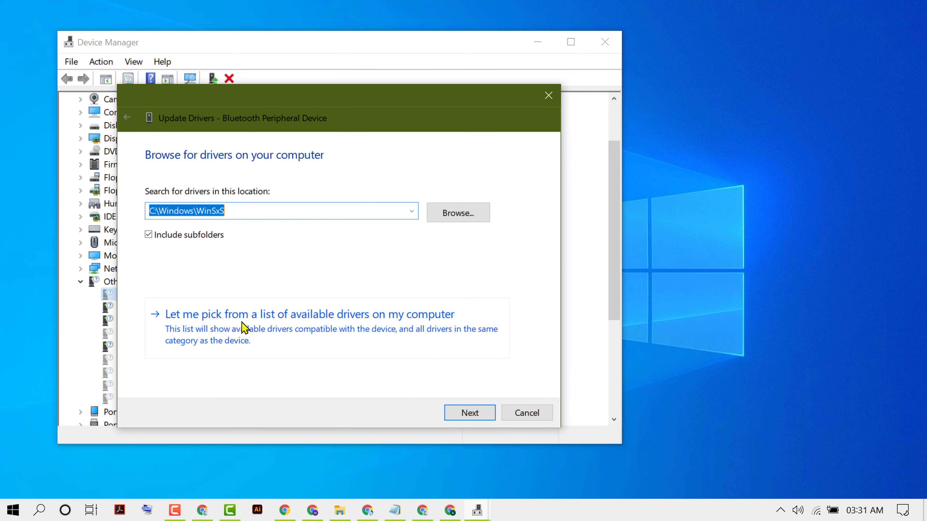
pyautogui.moveTo(278, 327)
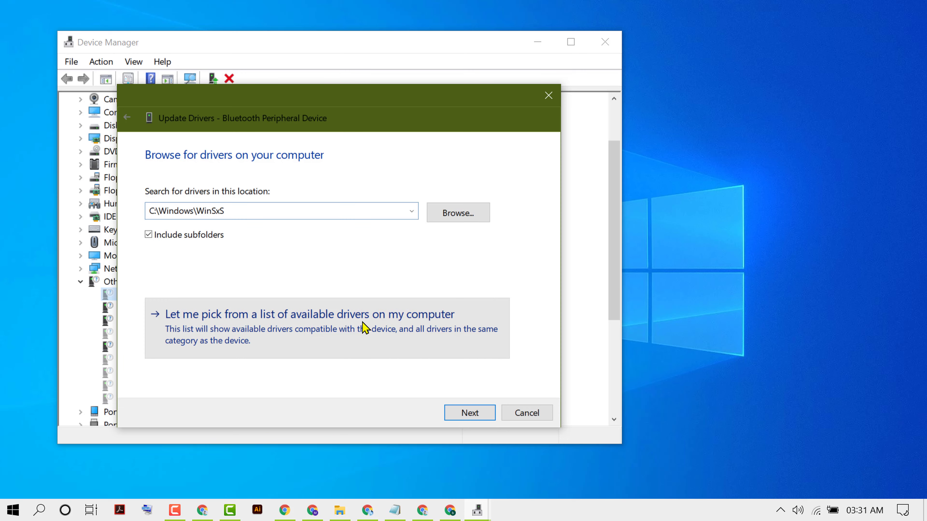
pyautogui.click(308, 314)
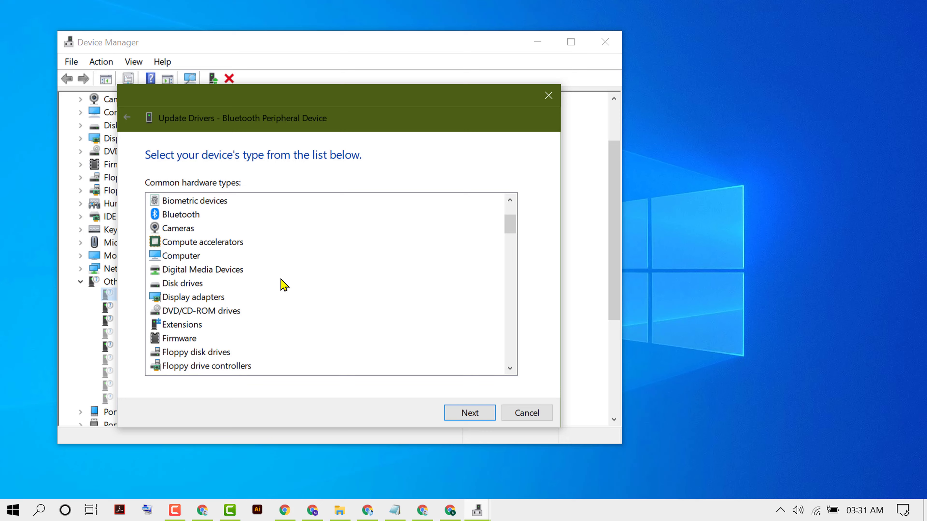
pyautogui.scroll(-3)
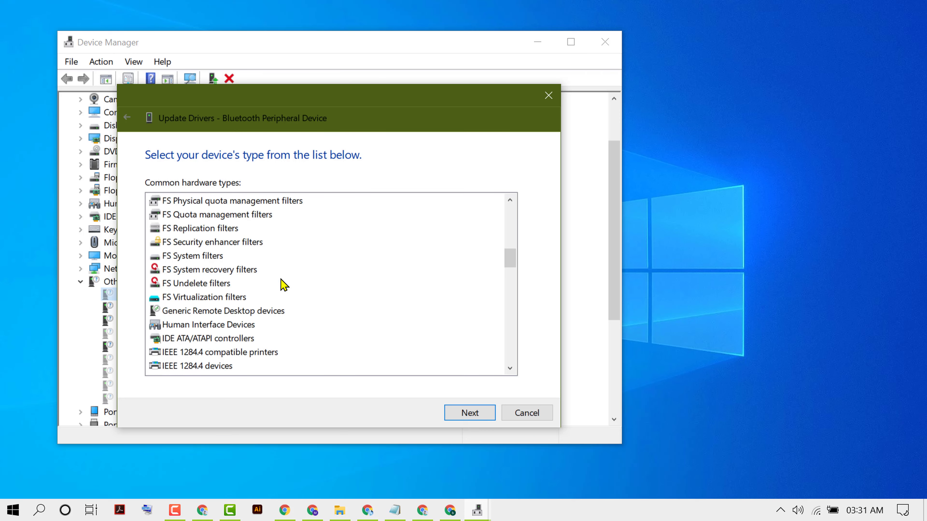
pyautogui.scroll(-3)
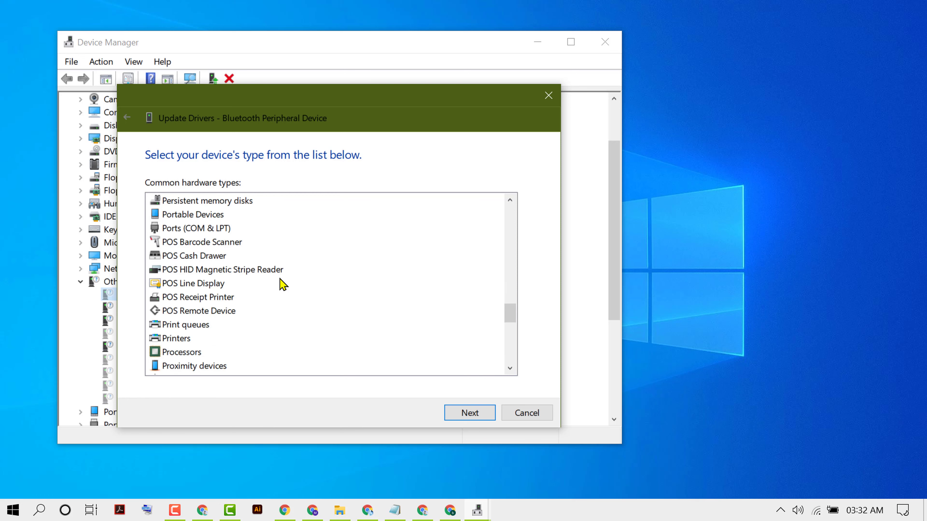
pyautogui.moveTo(213, 237)
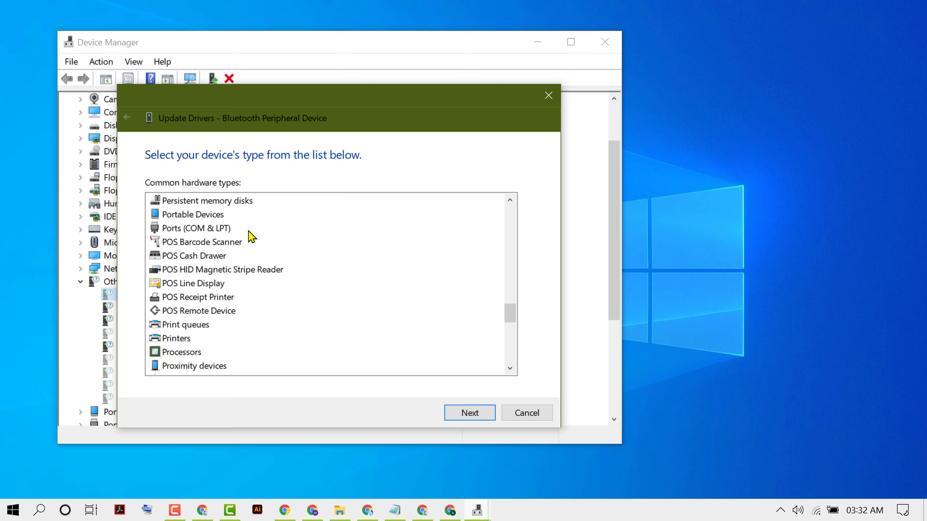
pyautogui.moveTo(212, 235)
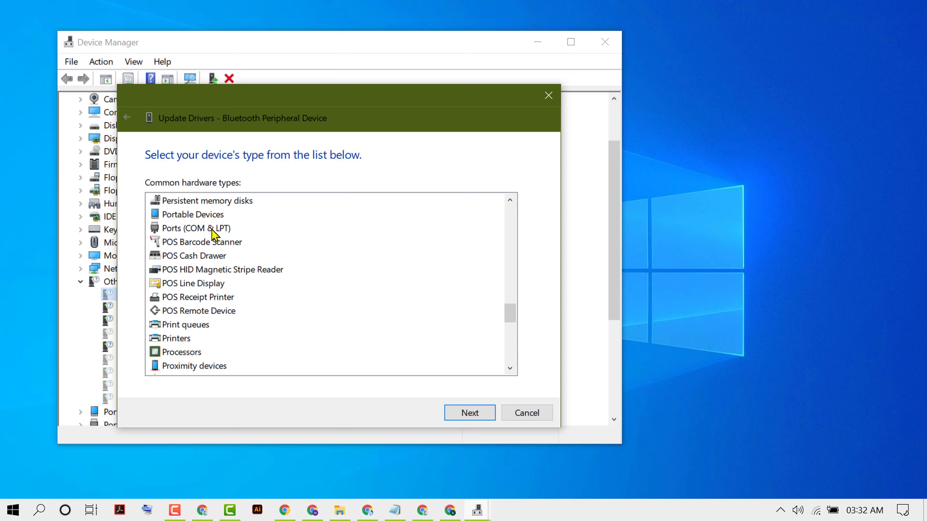
# Choose Ports (COM & LPT) as the device type and continue to driver selection.
pyautogui.click(196, 229)
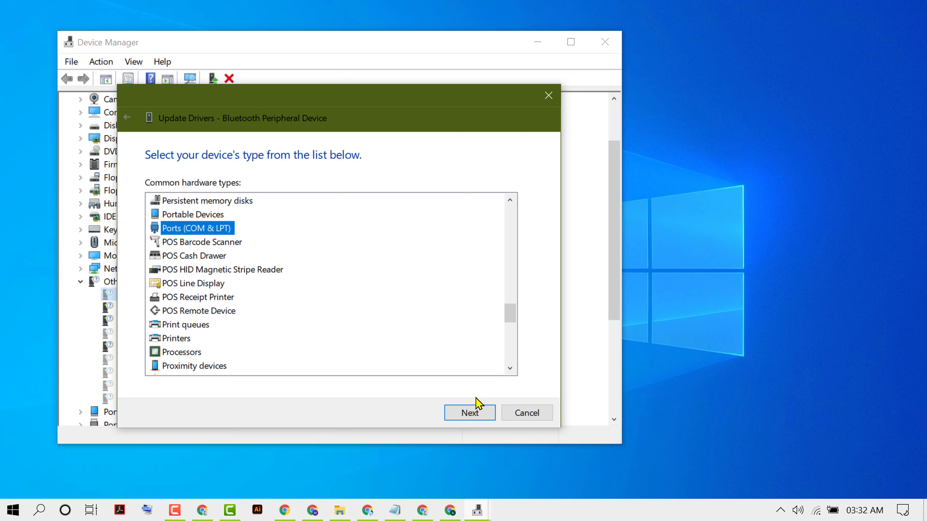
pyautogui.click(469, 413)
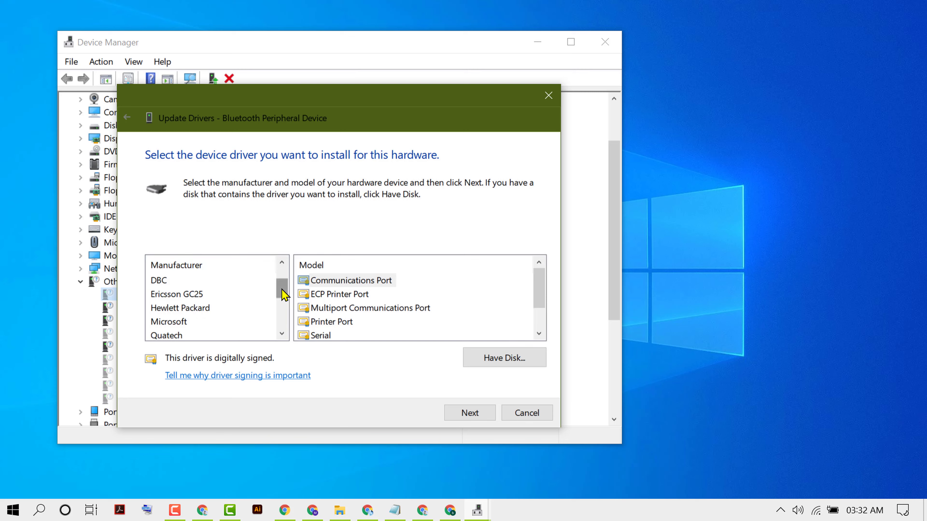
# Pick Microsoft's Standard Serial over Bluetooth link driver and proceed to the compatibility warning.
pyautogui.click(169, 321)
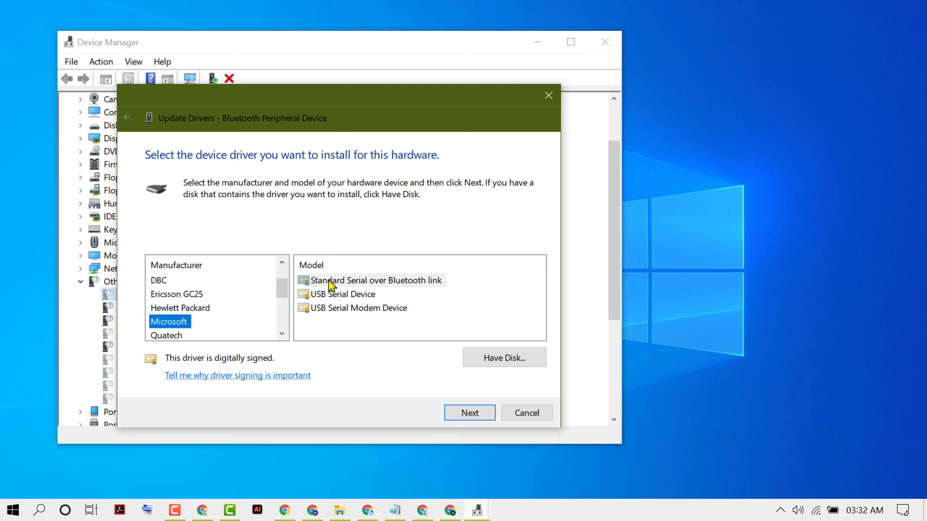
pyautogui.moveTo(384, 290)
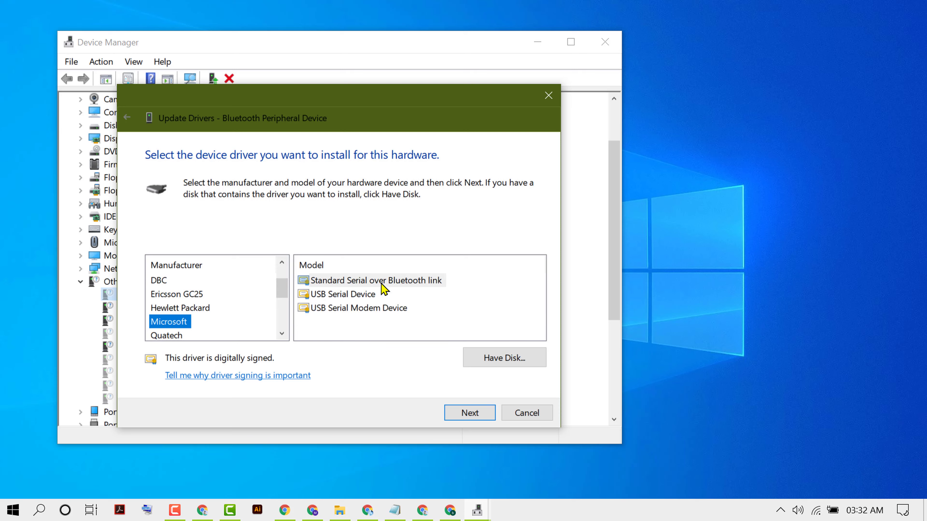
pyautogui.click(376, 280)
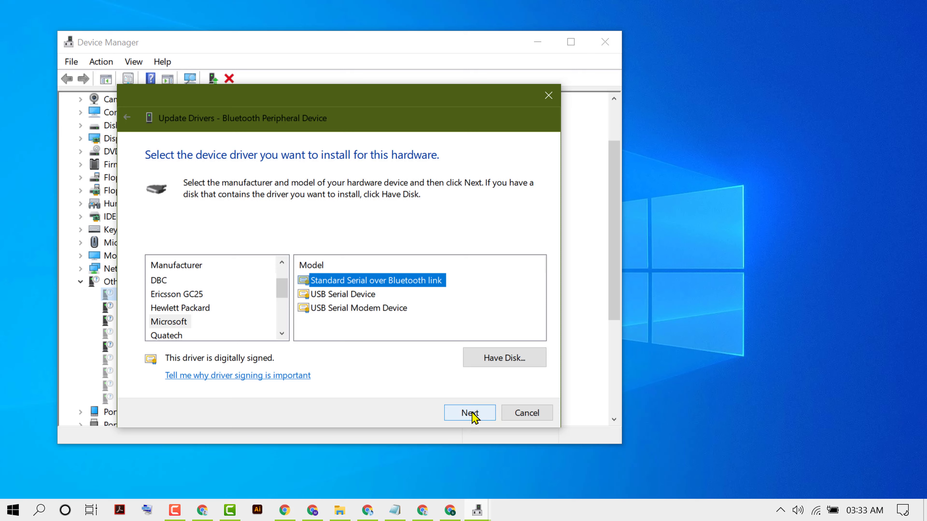
pyautogui.click(469, 412)
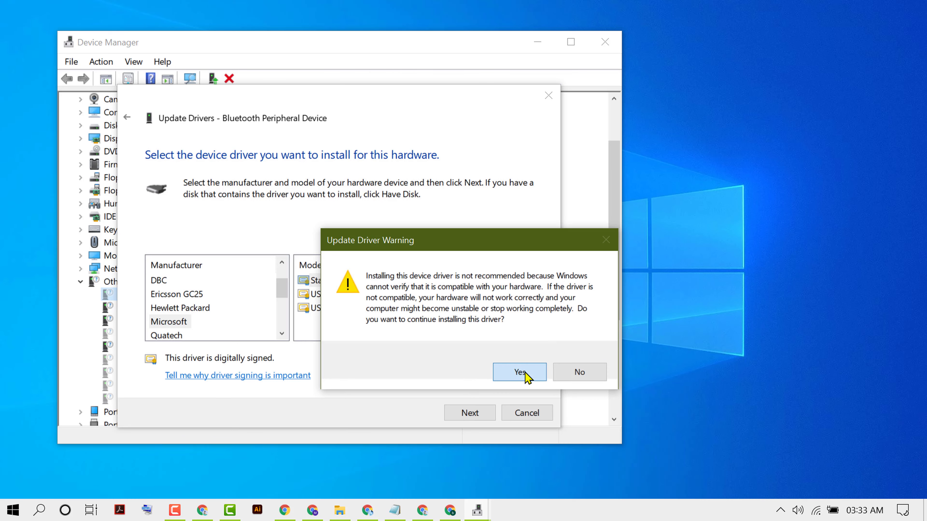
# Accept the warning, install the Standard Serial over Bluetooth link driver, close the wizard and select the next device.
pyautogui.click(518, 372)
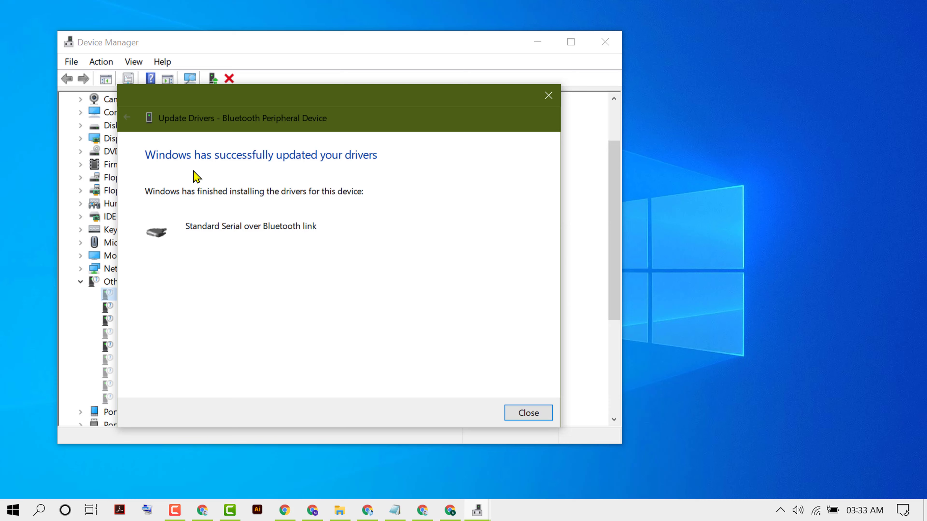
pyautogui.moveTo(358, 172)
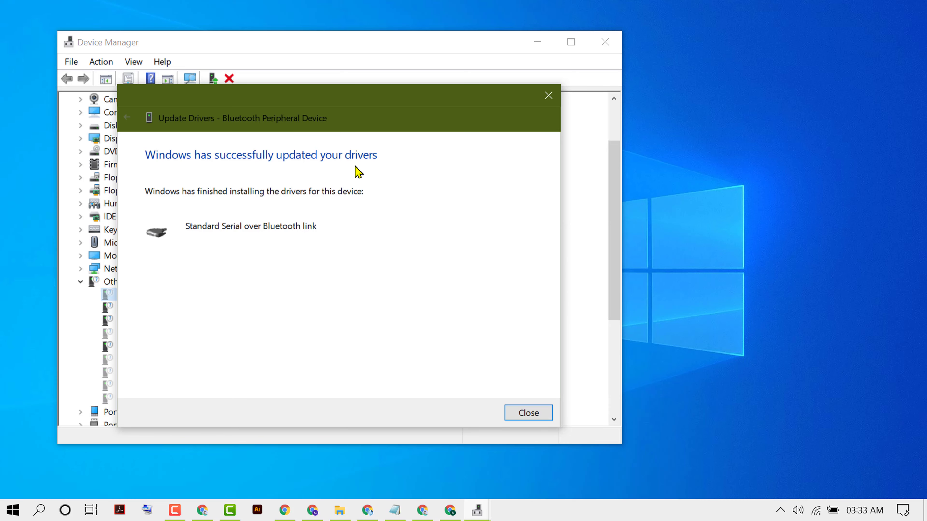
pyautogui.click(527, 412)
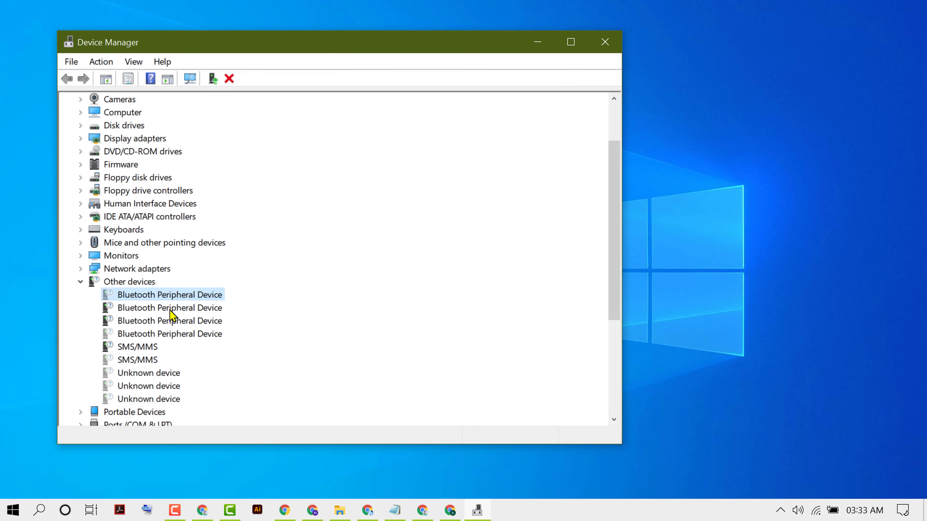
pyautogui.click(169, 308)
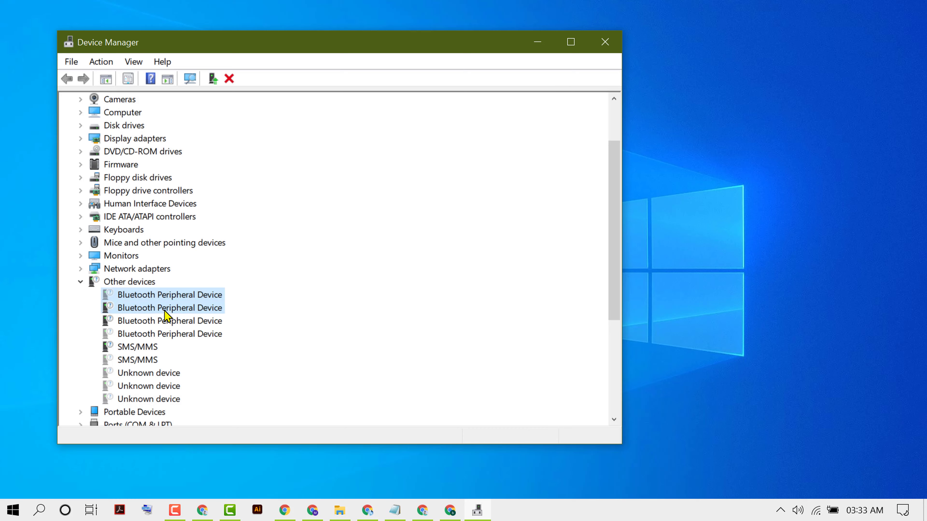
# Start the driver update for the second Bluetooth Peripheral Device from its properties, reaching the type list.
pyautogui.doubleClick(169, 307)
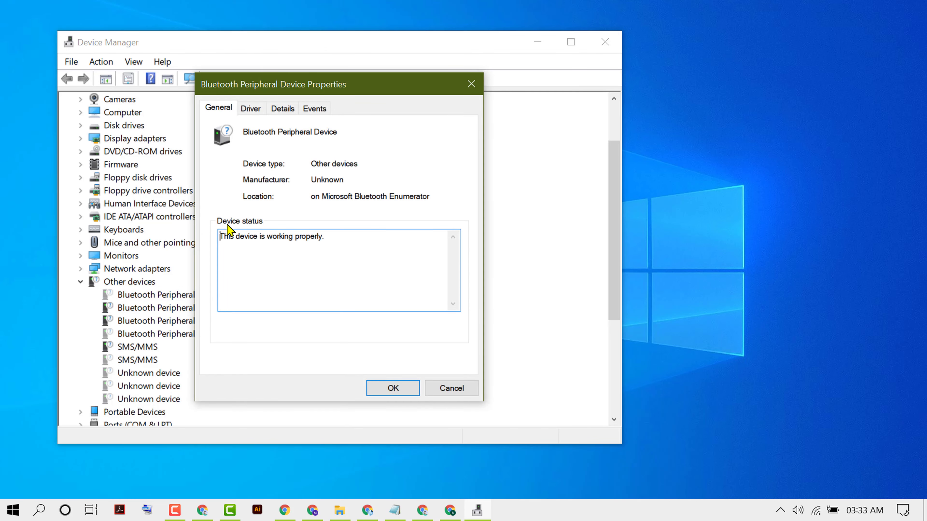
pyautogui.click(392, 388)
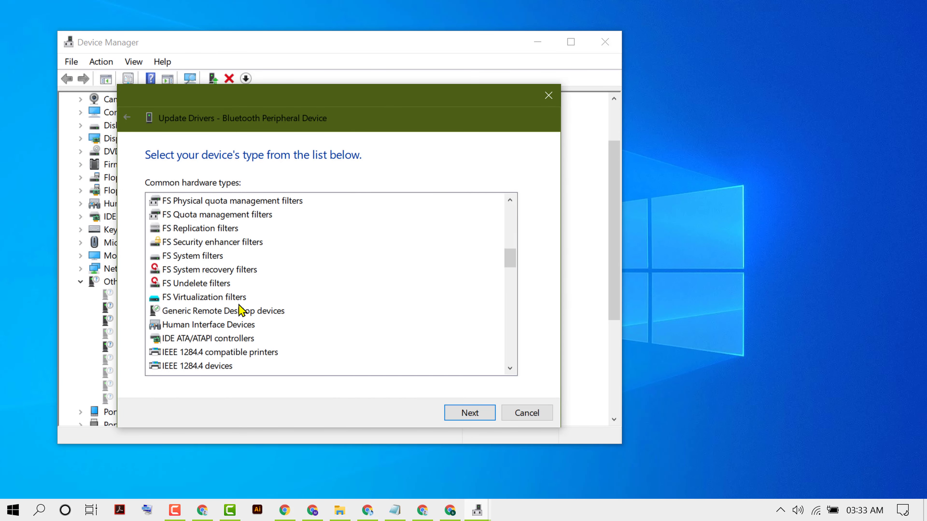
# Scroll the hardware types to Ports (COM & LPT) and continue to the driver page with Microsoft as manufacturer.
pyautogui.scroll(-3)
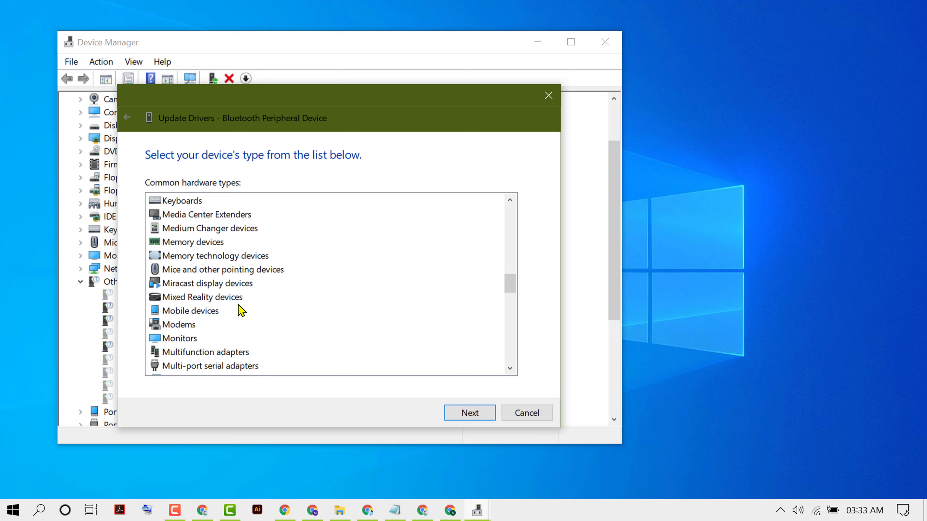
pyautogui.scroll(-3)
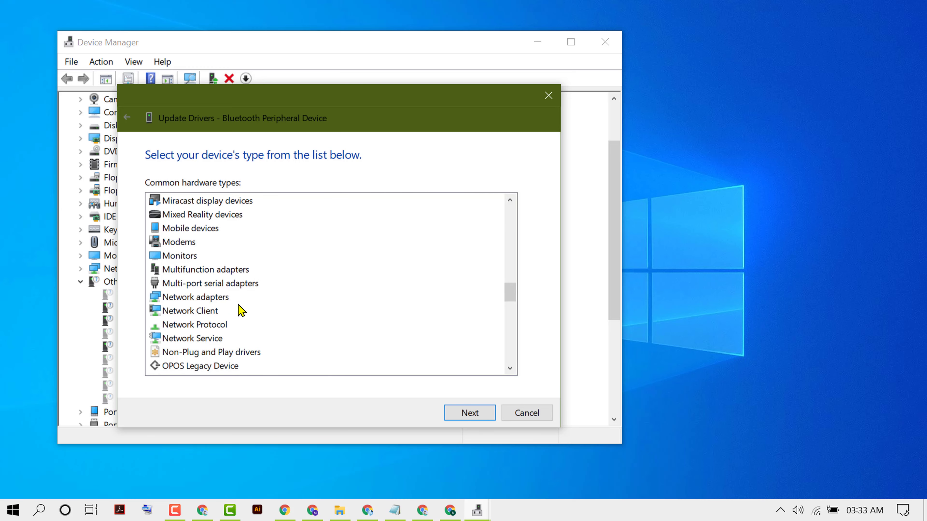
pyautogui.scroll(3)
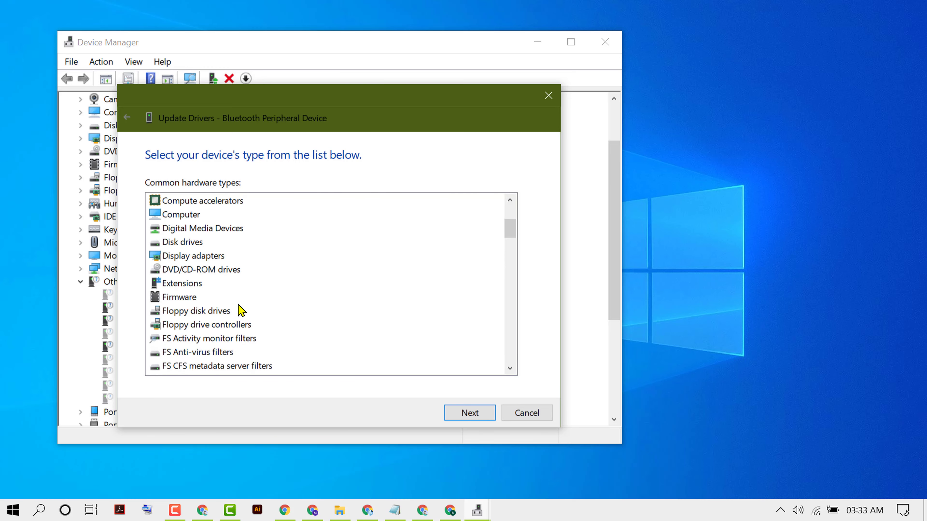
pyautogui.click(469, 413)
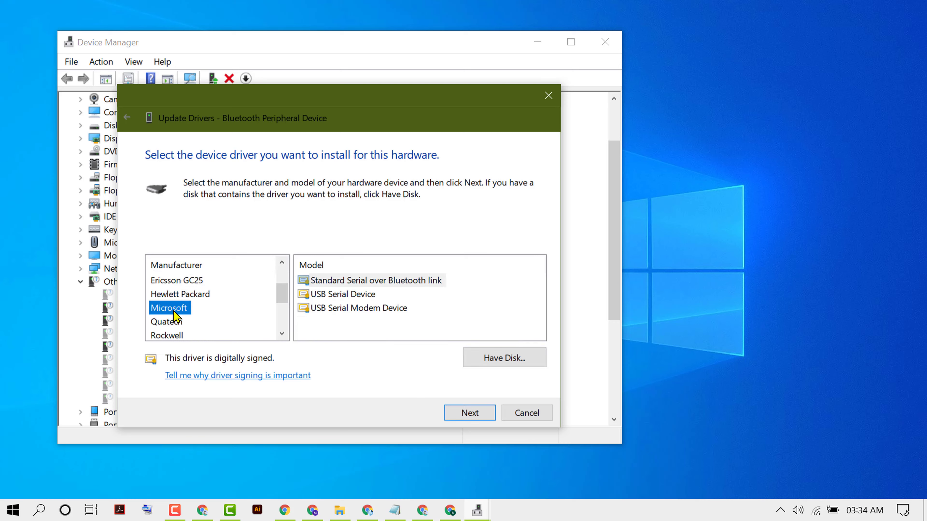